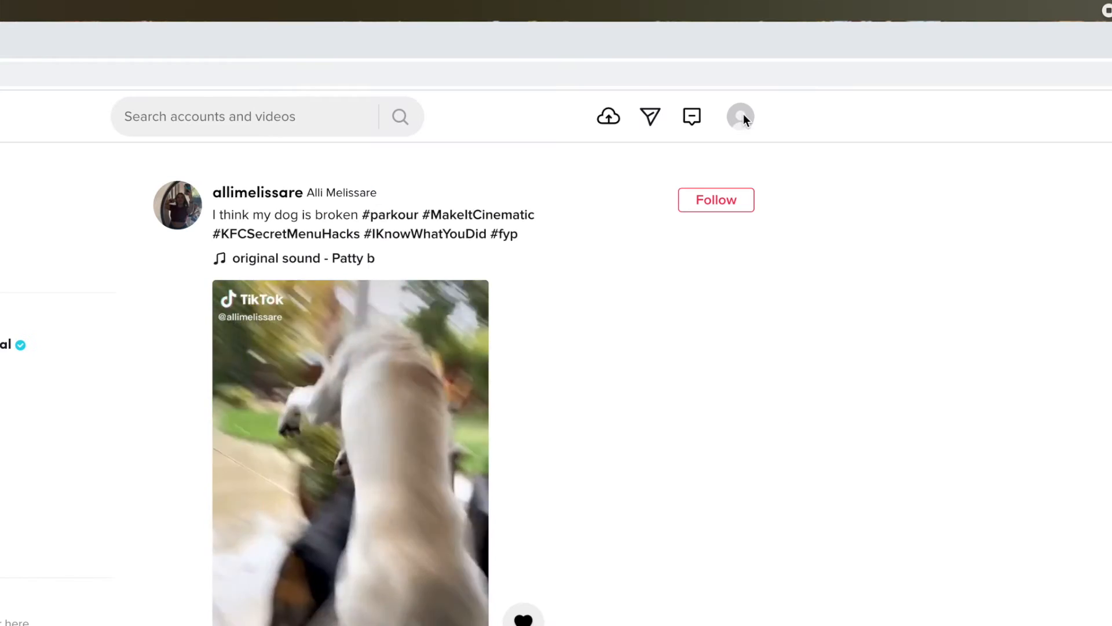
- Open your own TikTok profile page from the avatar's View profile option
left_click(739, 116)
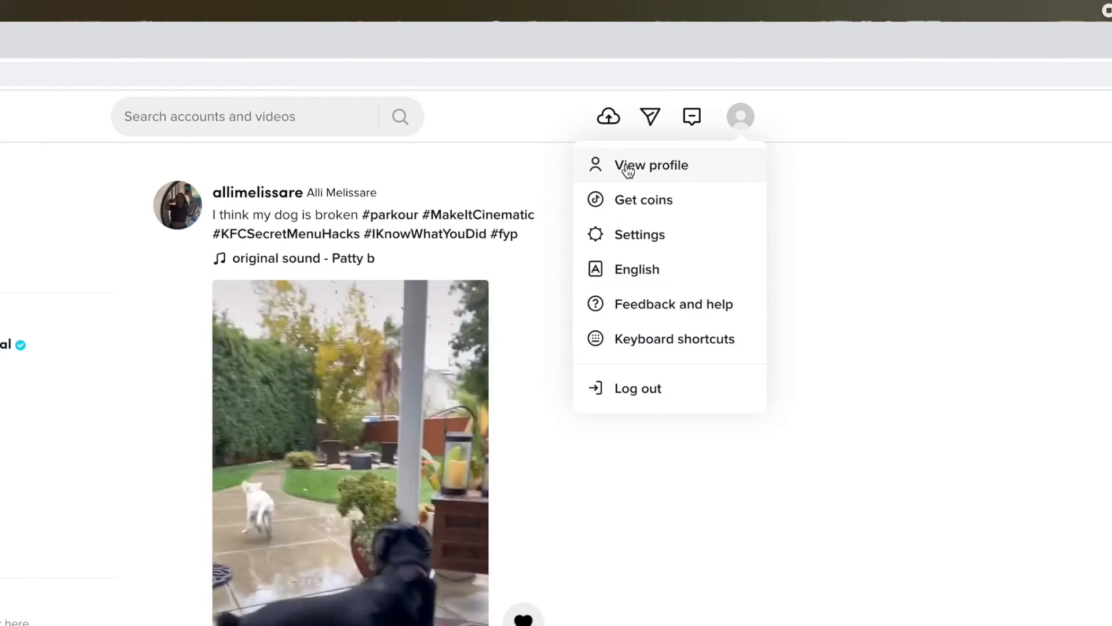
left_click(650, 165)
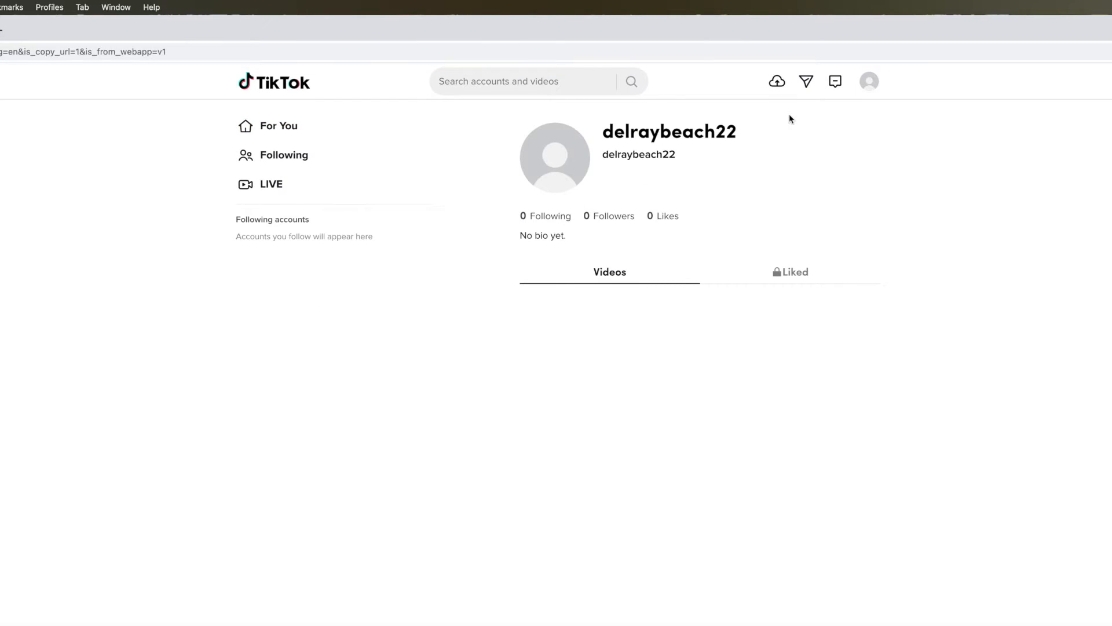
mouse_move(659, 171)
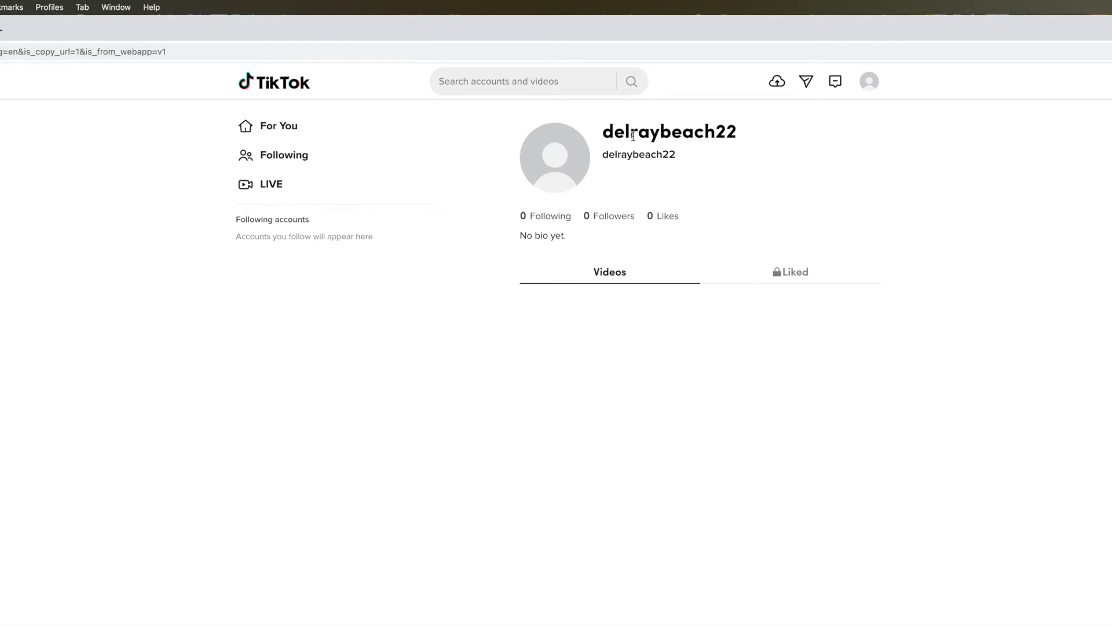
mouse_move(566, 151)
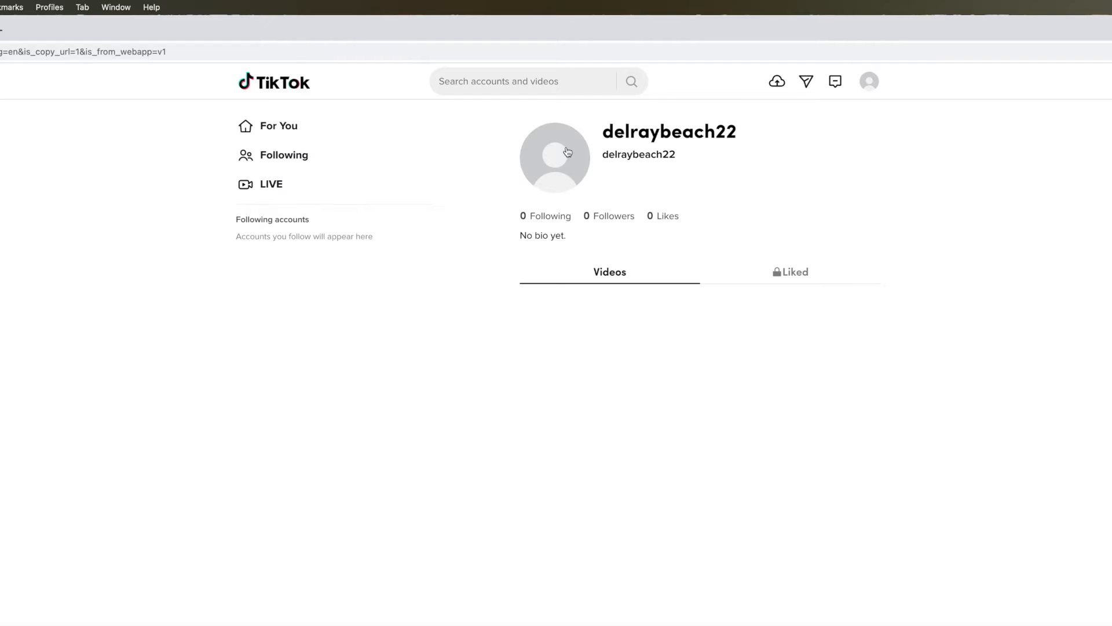
mouse_move(668, 277)
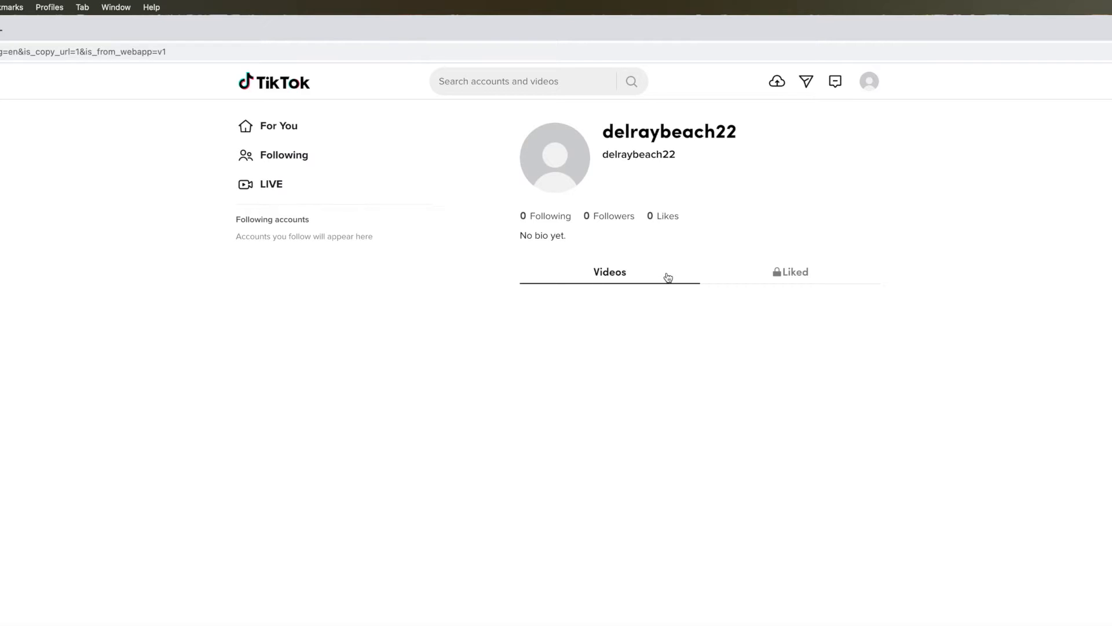
mouse_move(911, 239)
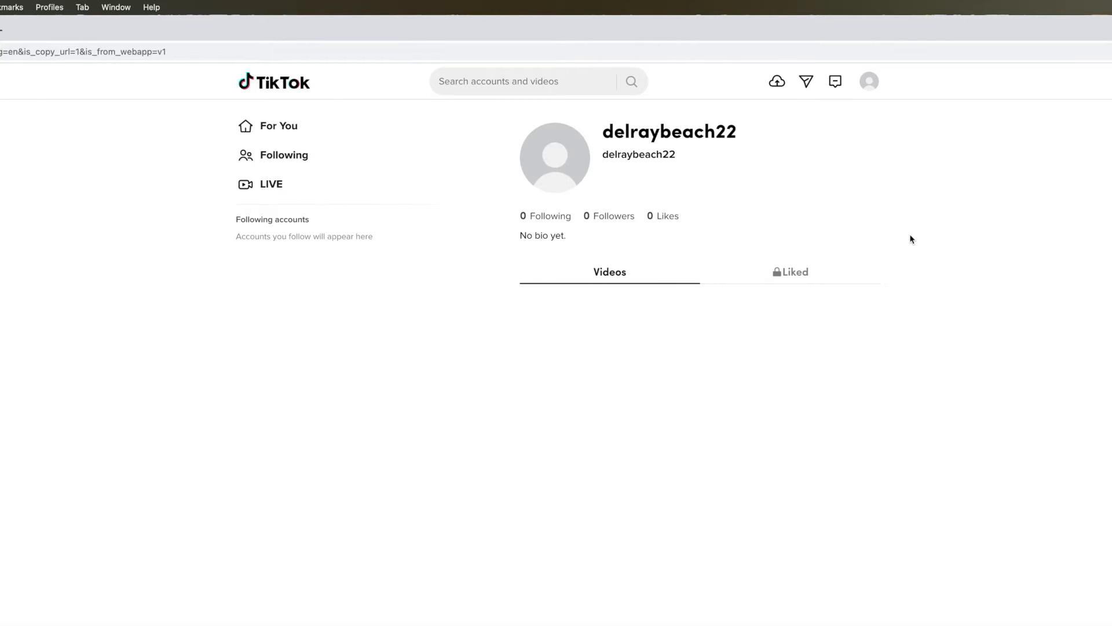
mouse_move(776, 81)
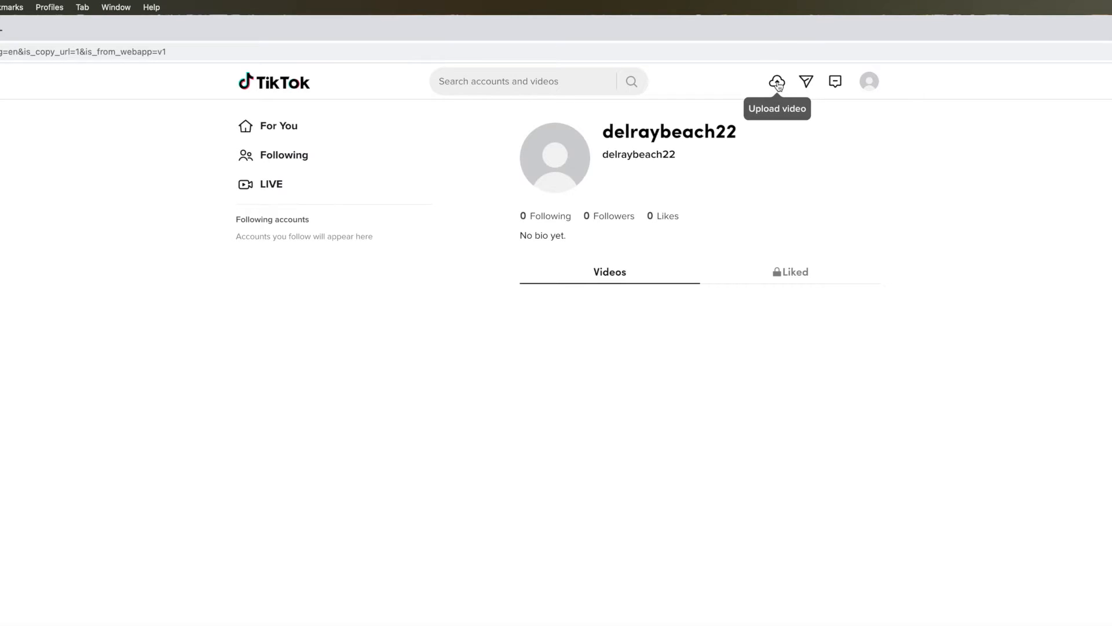
- Start a new video upload and open the file picker
left_click(777, 82)
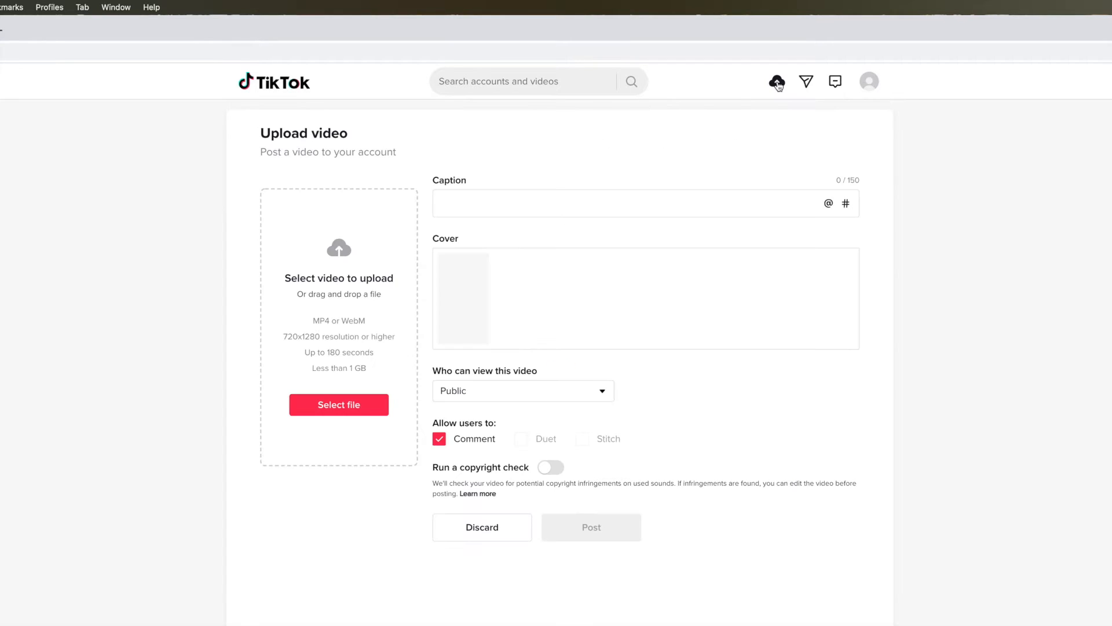
mouse_move(328, 295)
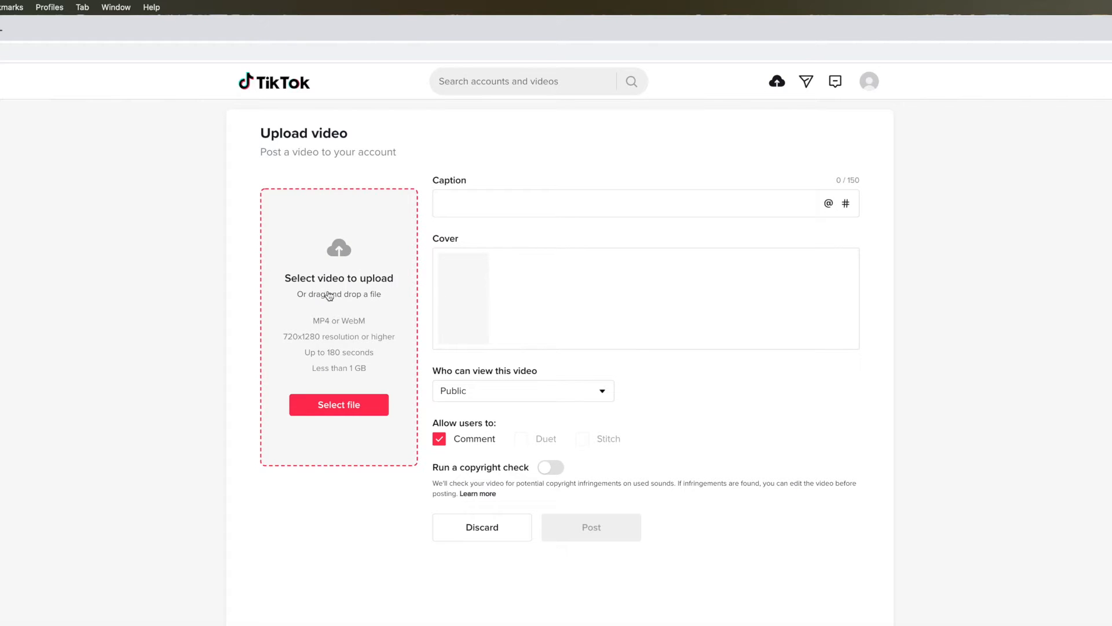
mouse_move(307, 268)
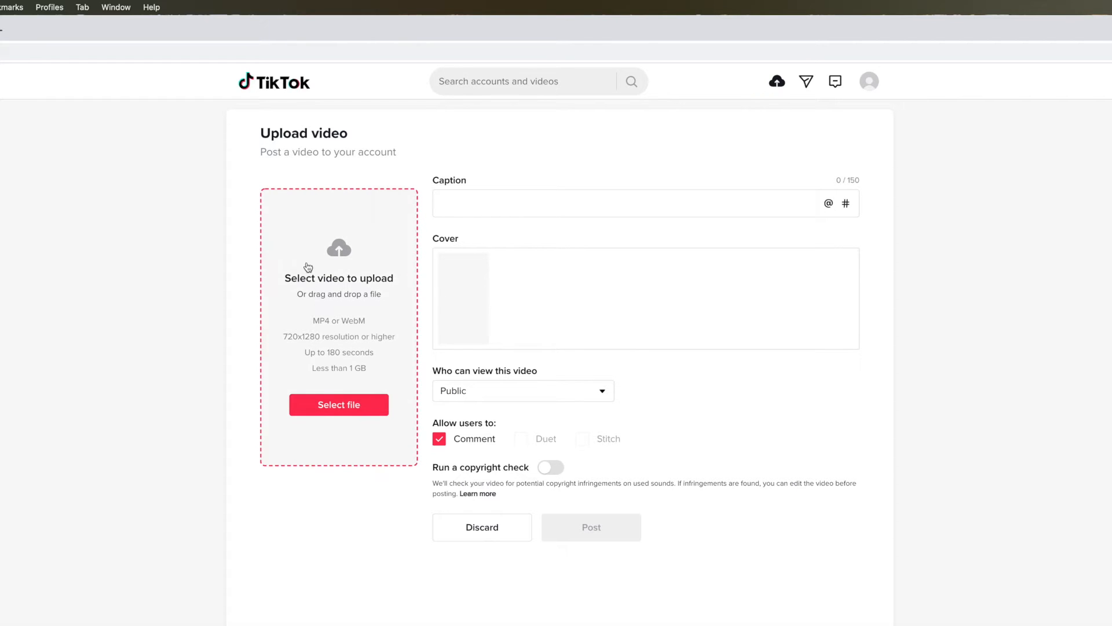
mouse_move(338, 302)
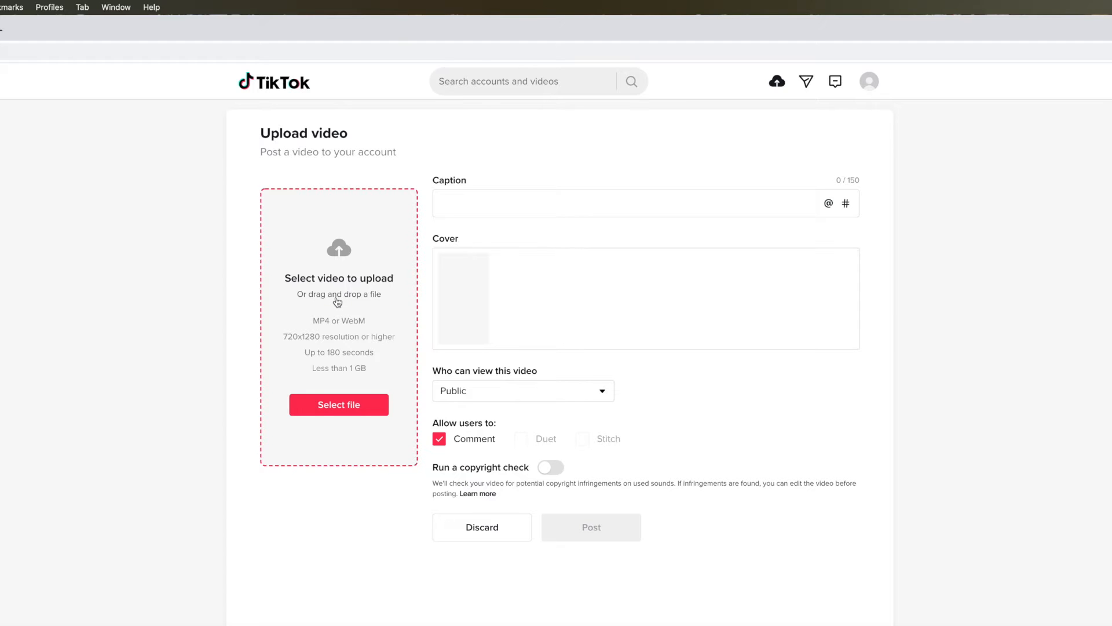
left_click(338, 404)
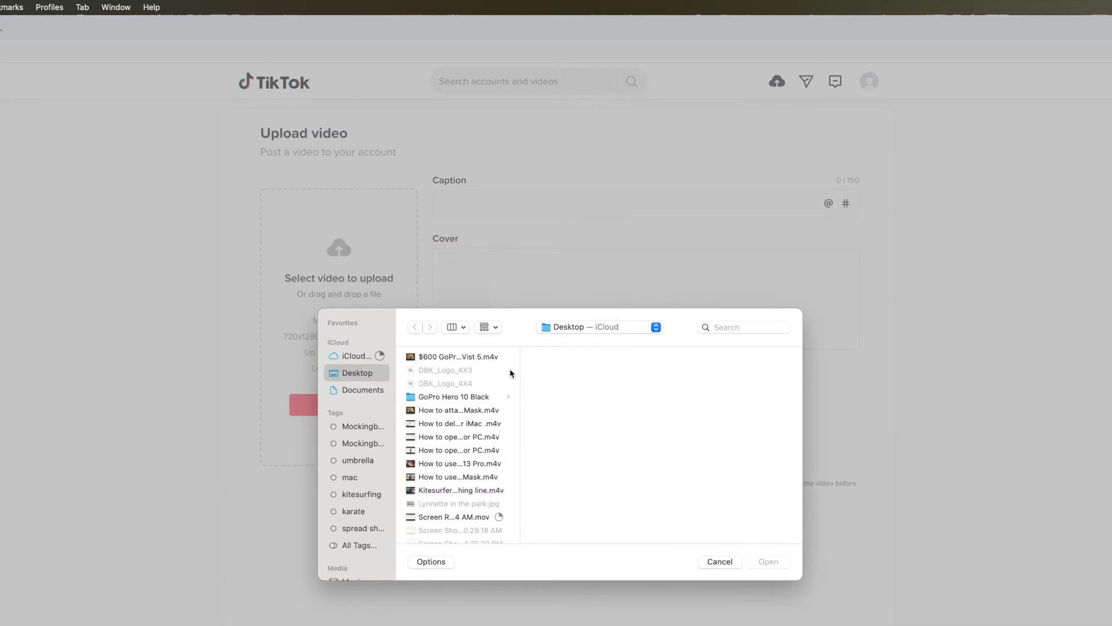
mouse_move(638, 331)
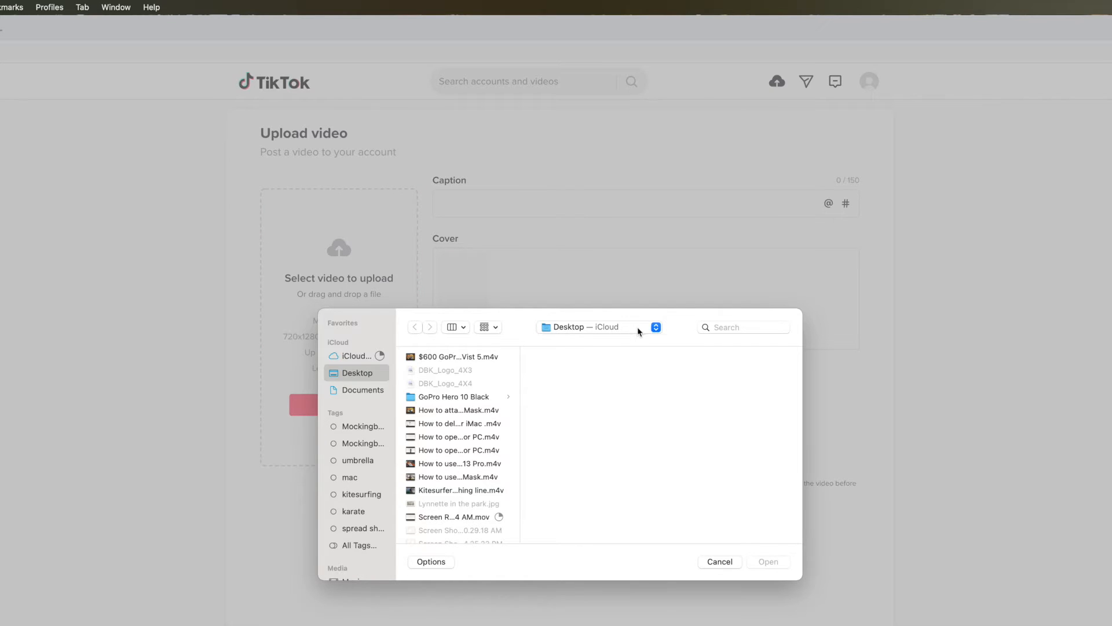
mouse_move(471, 415)
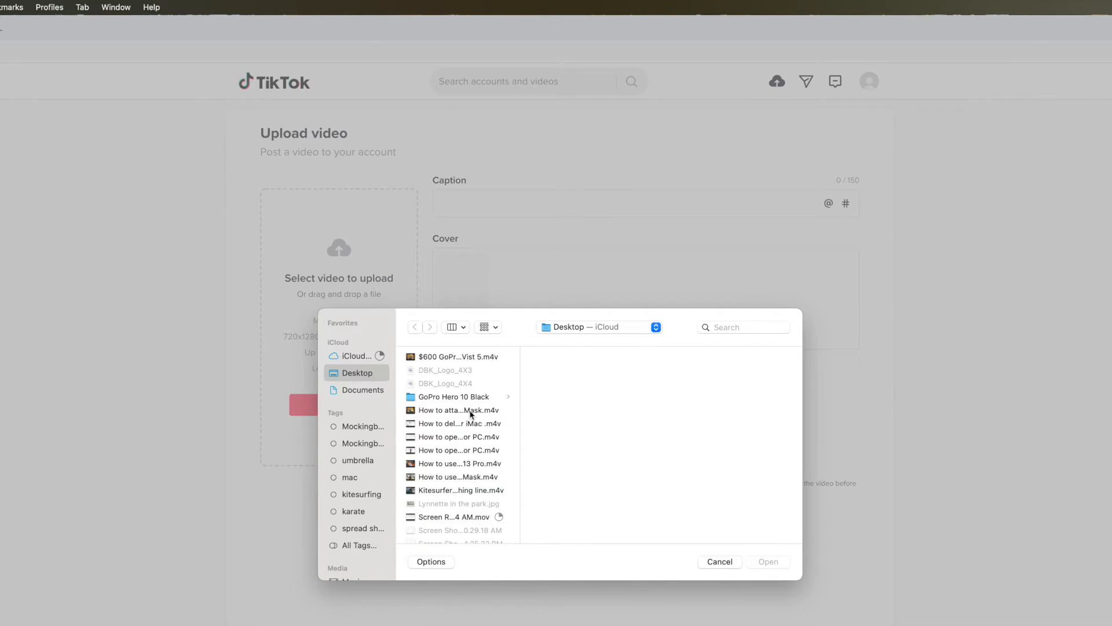
- Select Stretch 2021 Oct.m4v from the Desktop and open it for upload
scroll("down", 3)
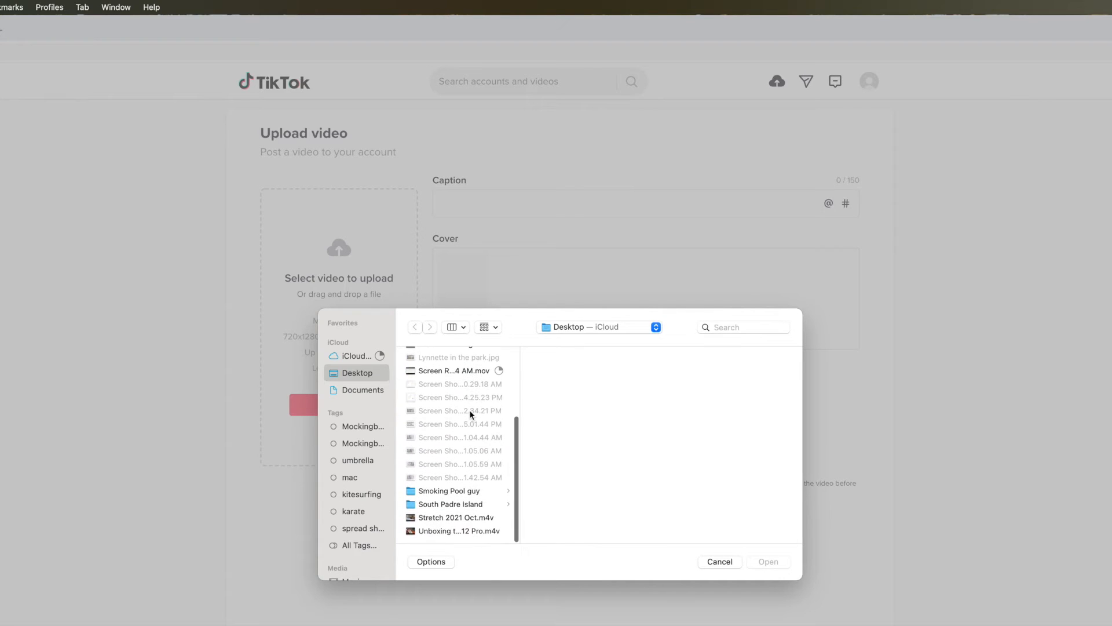
left_click(454, 517)
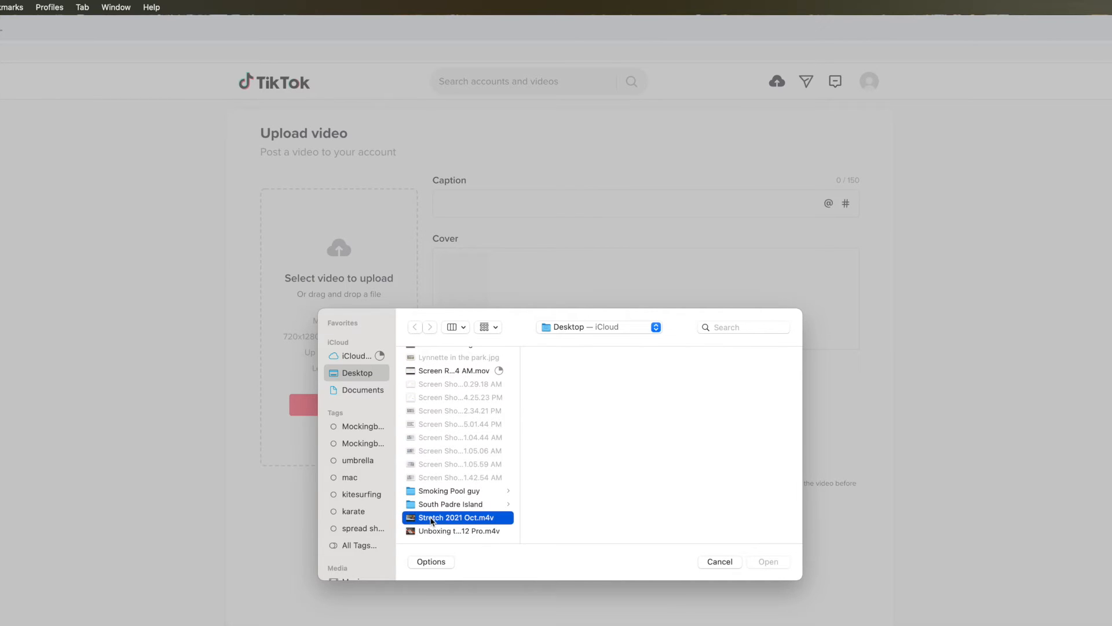
left_click(455, 517)
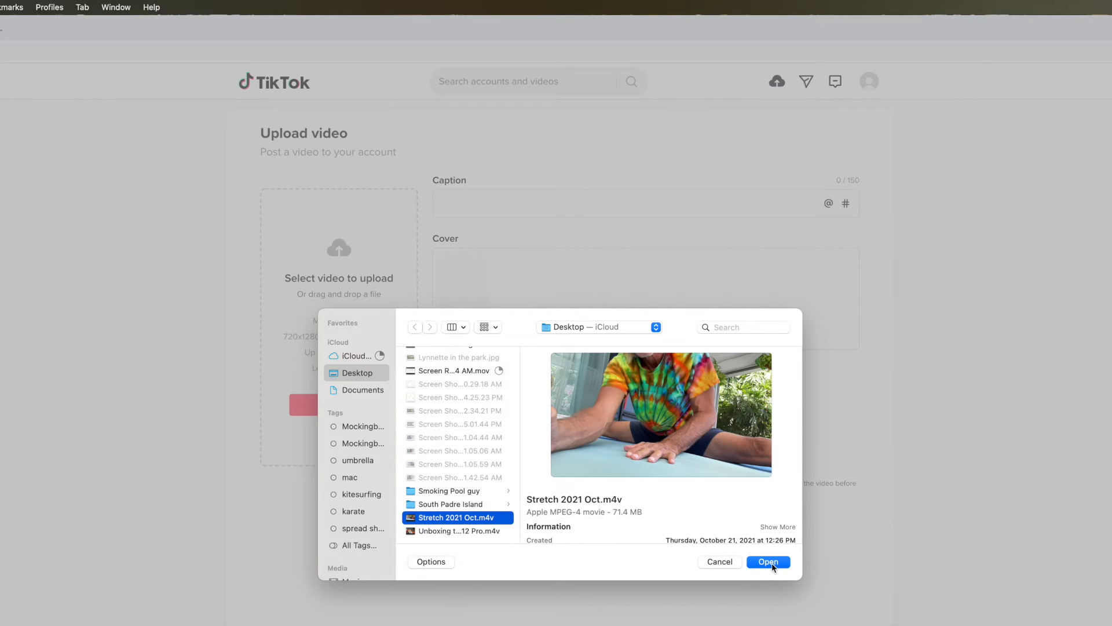
left_click(768, 561)
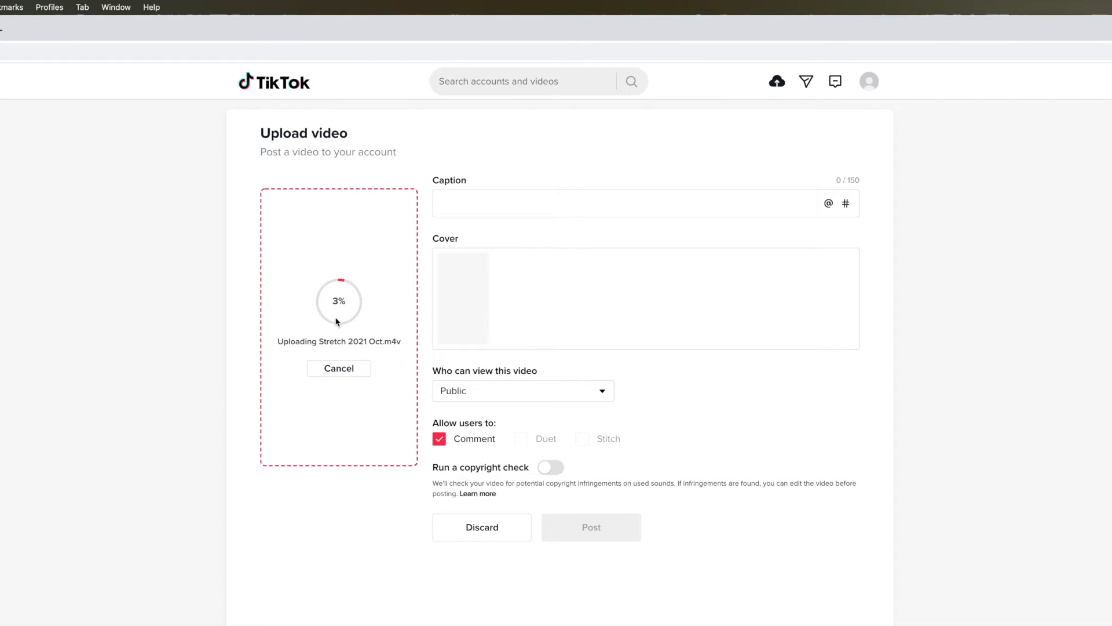
mouse_move(346, 291)
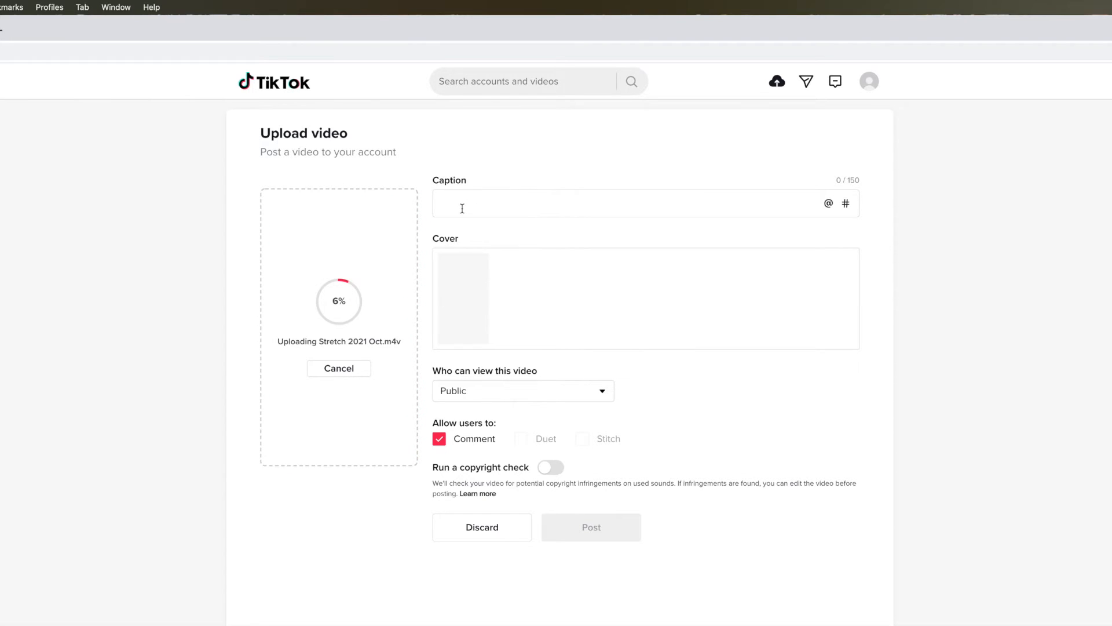
- Type 'Stretch' as the video caption
type("St")
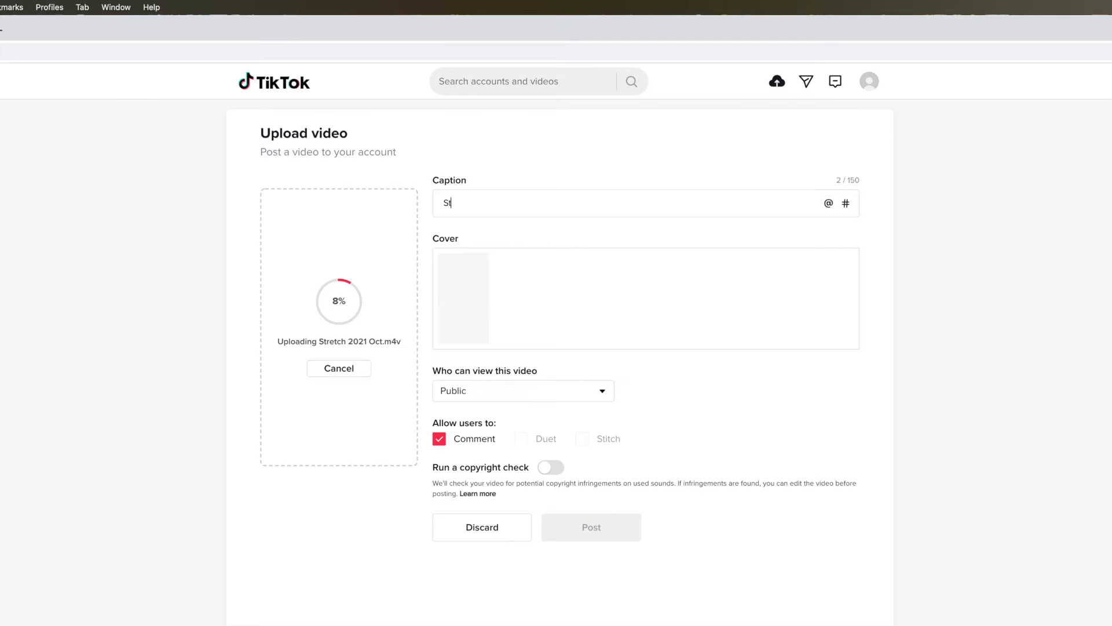
type("retch")
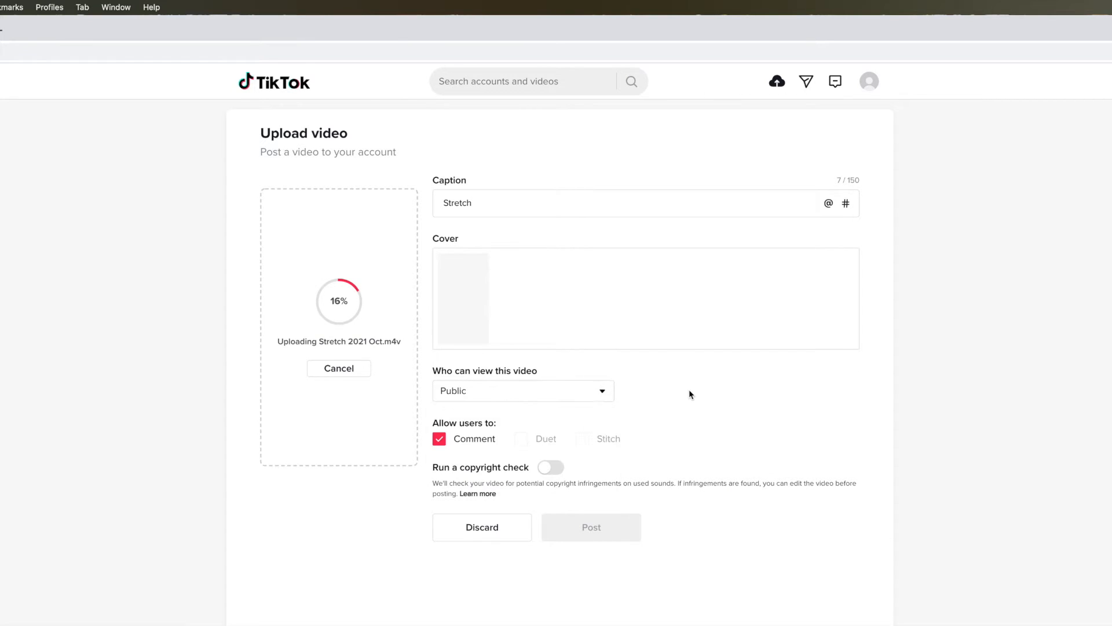
mouse_move(617, 445)
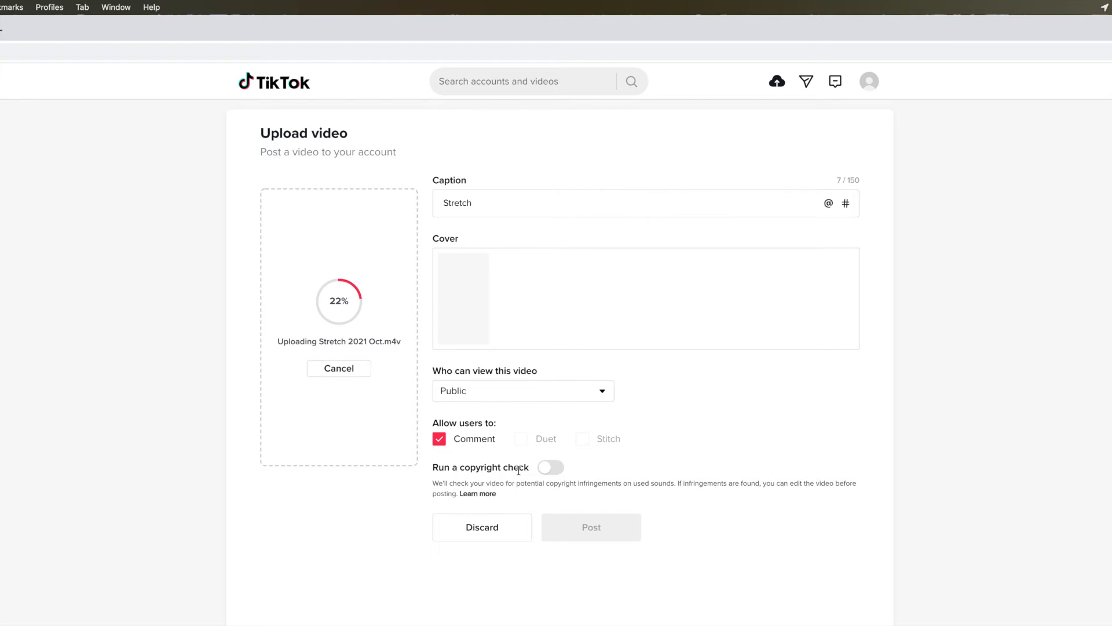
mouse_move(552, 470)
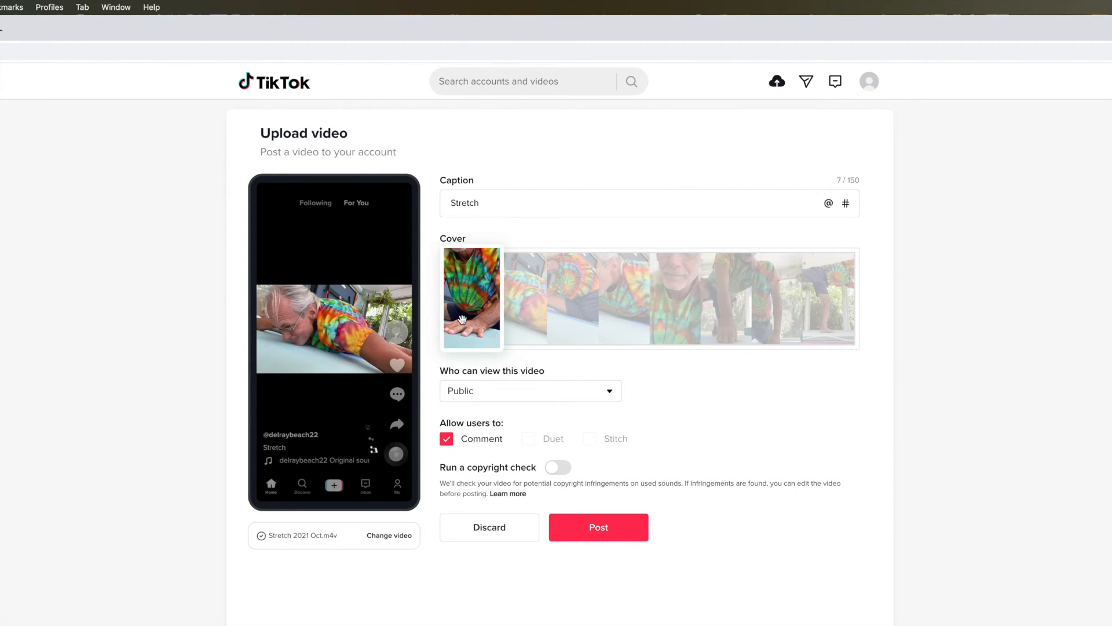
- Preview another cover frame, then set the cover back to the opening frame
left_click(580, 297)
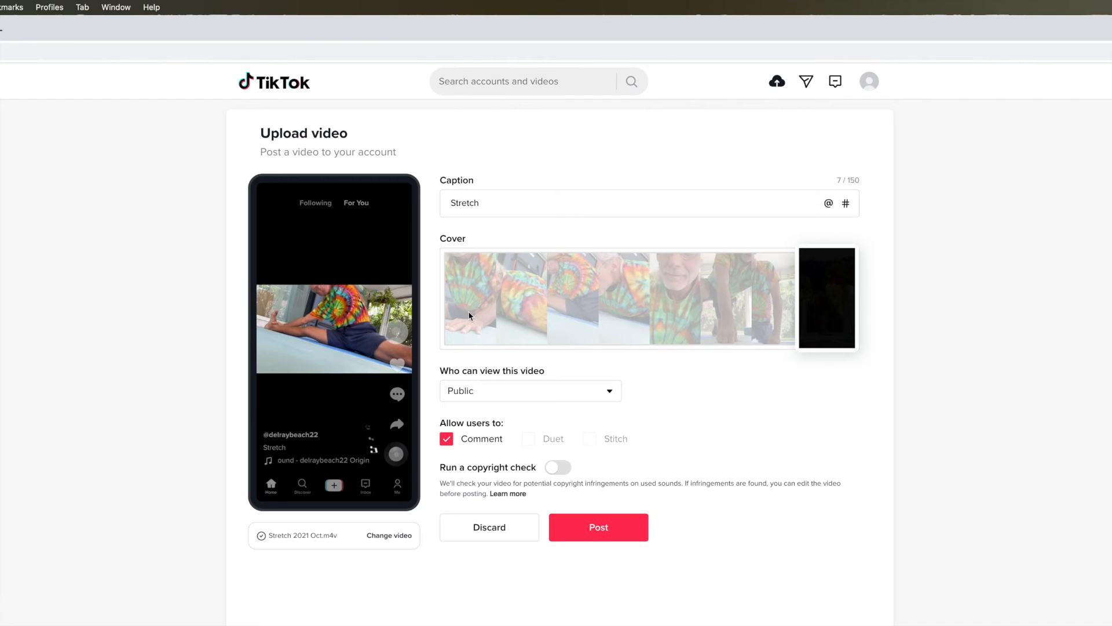
left_click(471, 298)
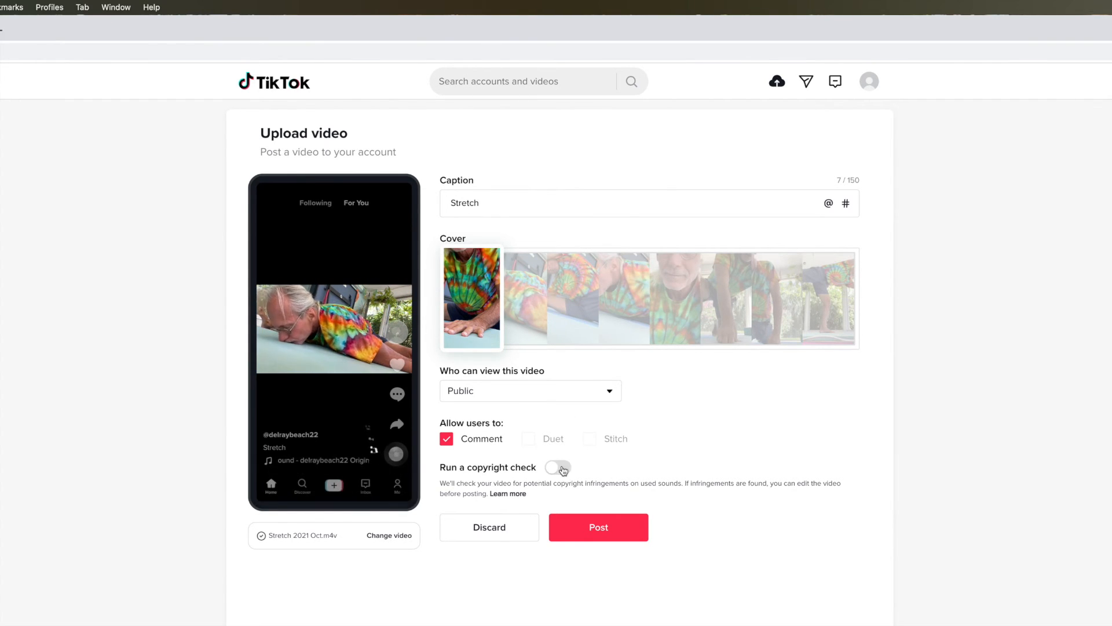
- Turn on the copyright check for the Stretch video
left_click(558, 468)
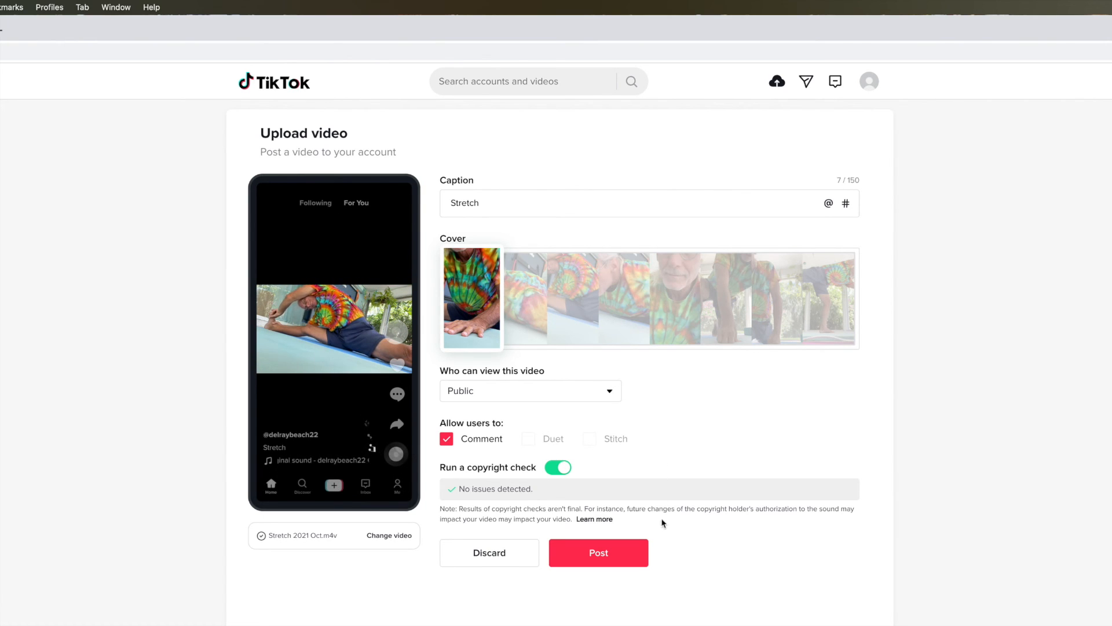
- Post the Stretch video to the delraybeach22 profile
left_click(598, 553)
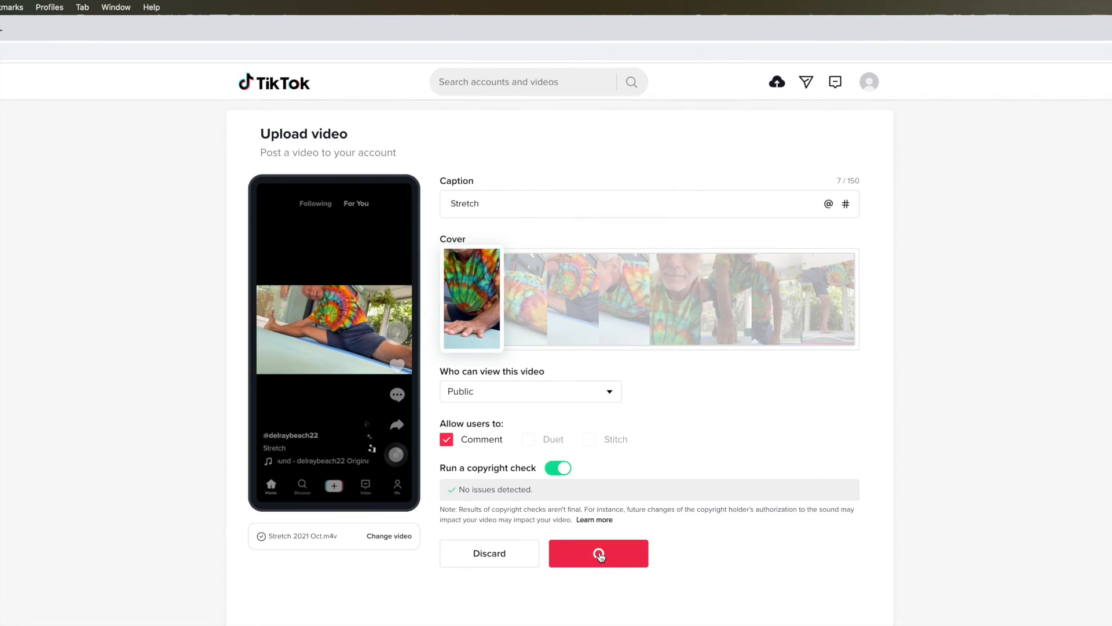
left_click(598, 553)
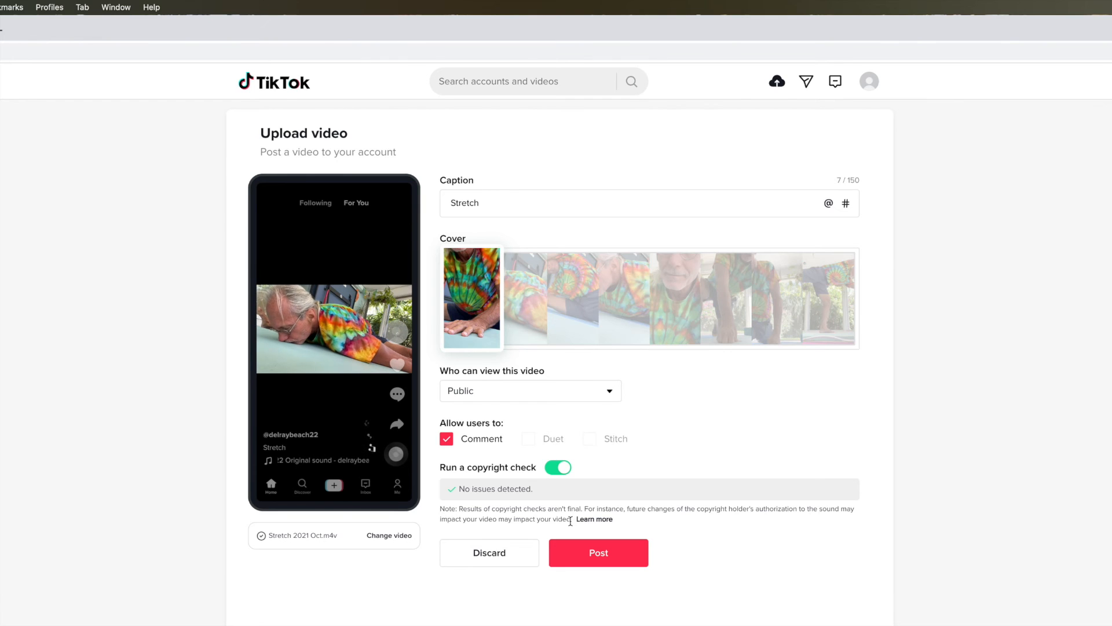
left_click(598, 552)
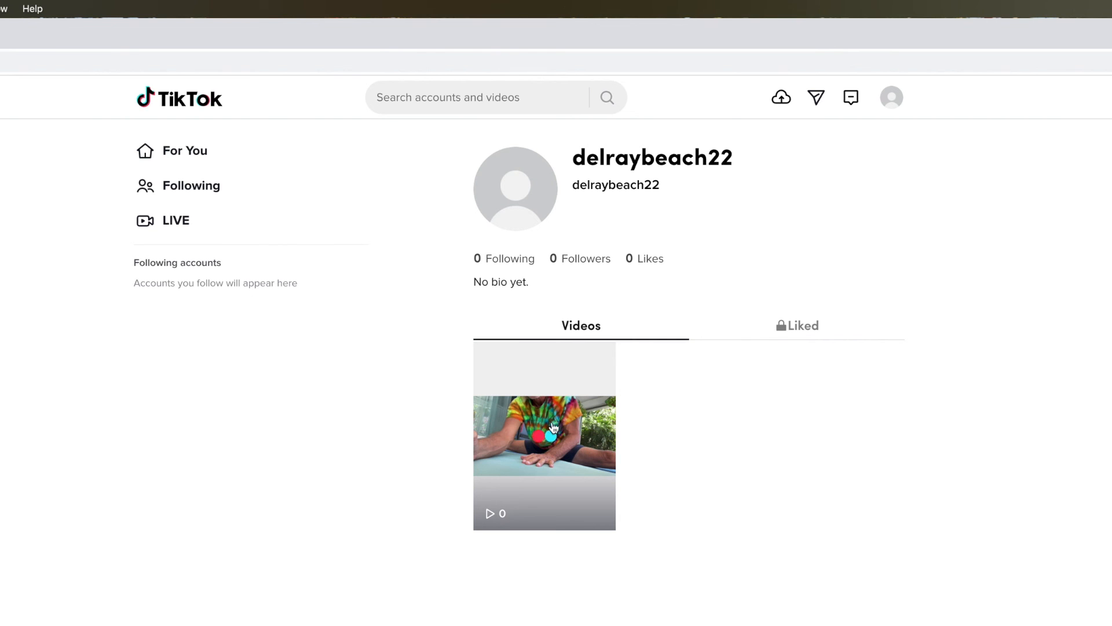